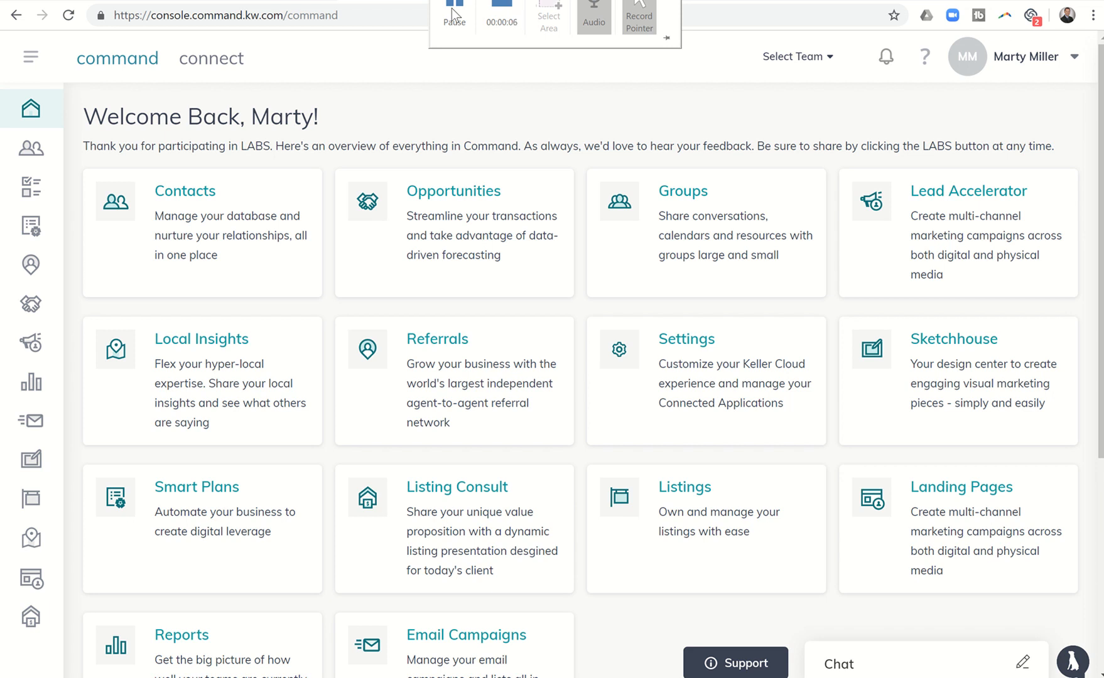
mouse_move(373, 62)
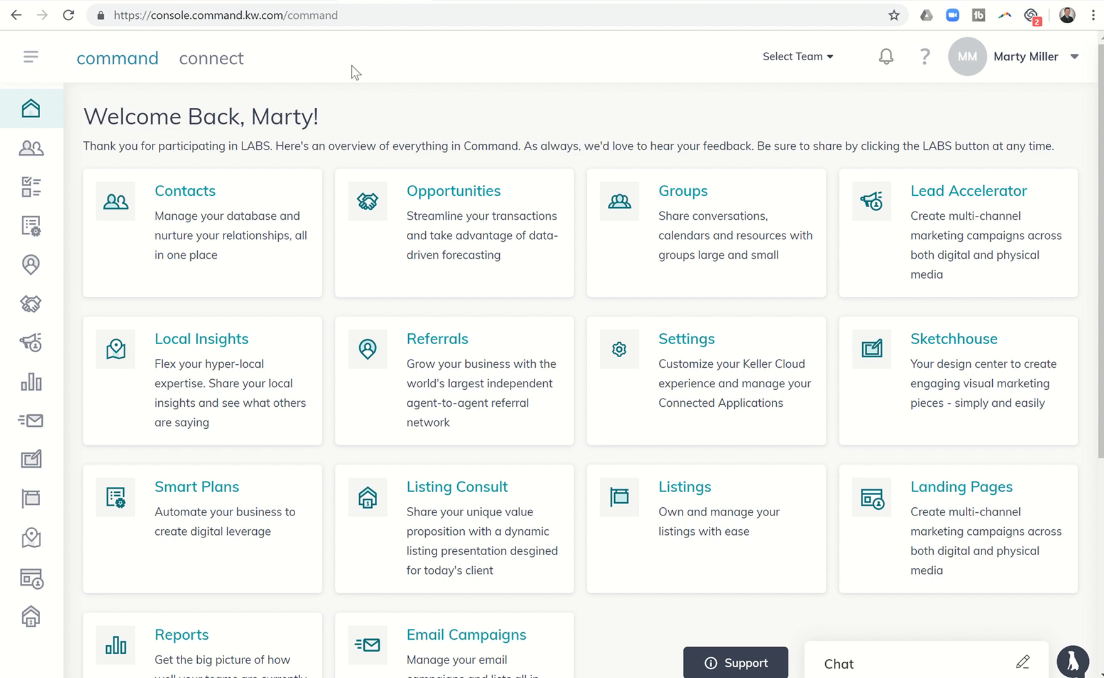
mouse_move(559, 139)
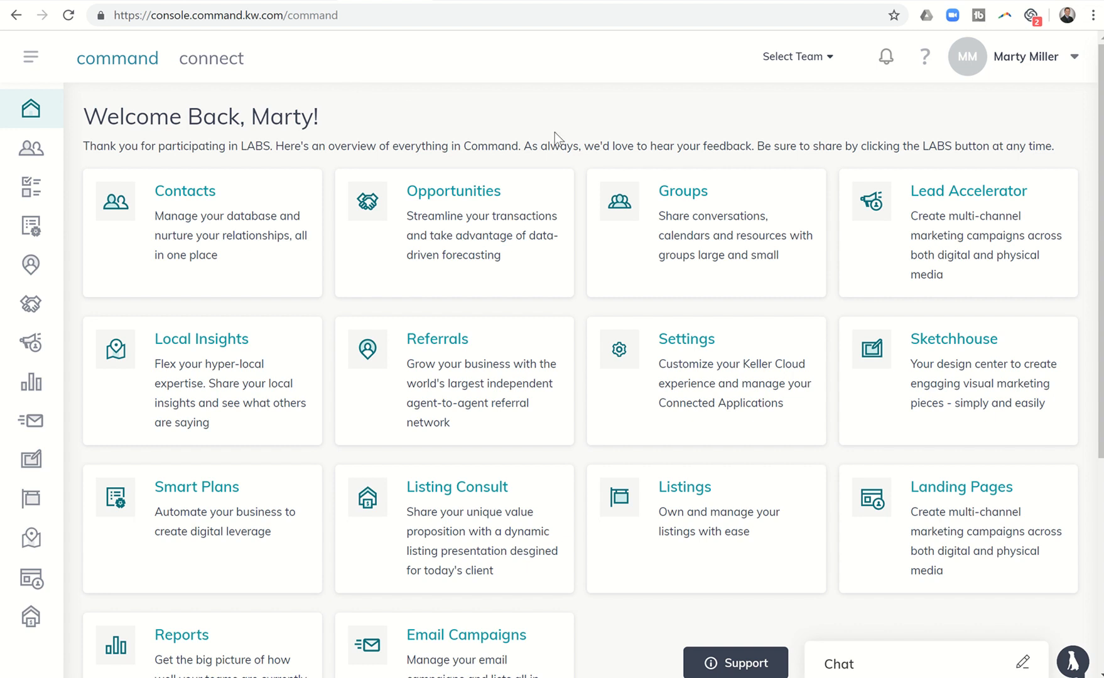
mouse_move(930, 207)
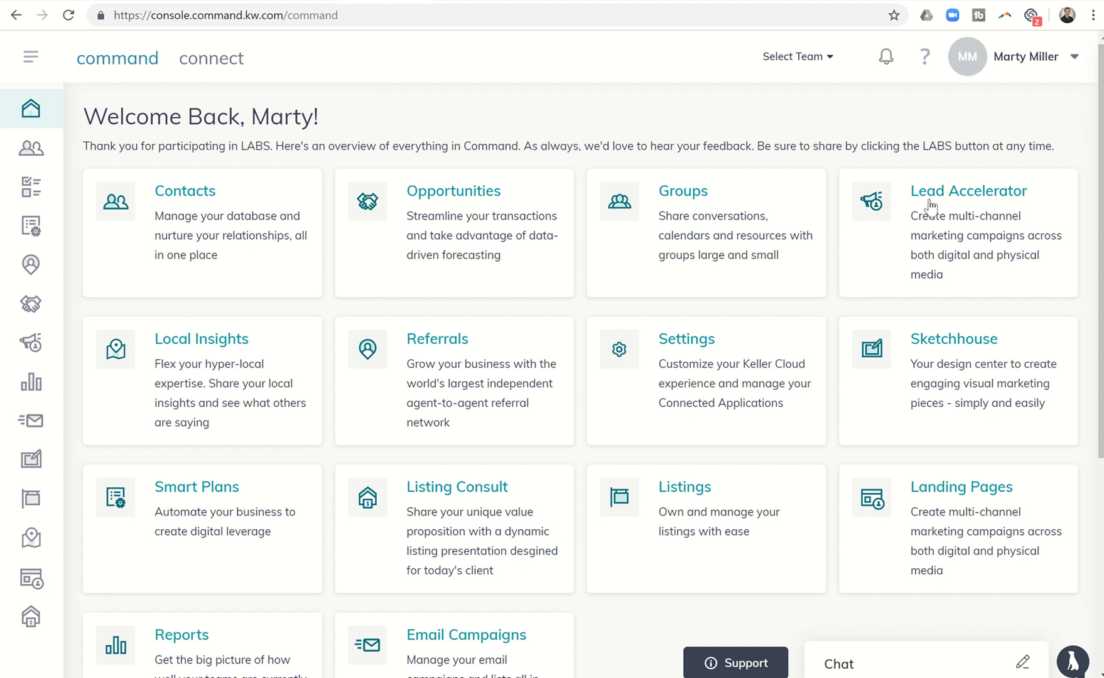
- Open Lead Accelerator's Paid Campaigns and start creating a new campaign
left_click(968, 191)
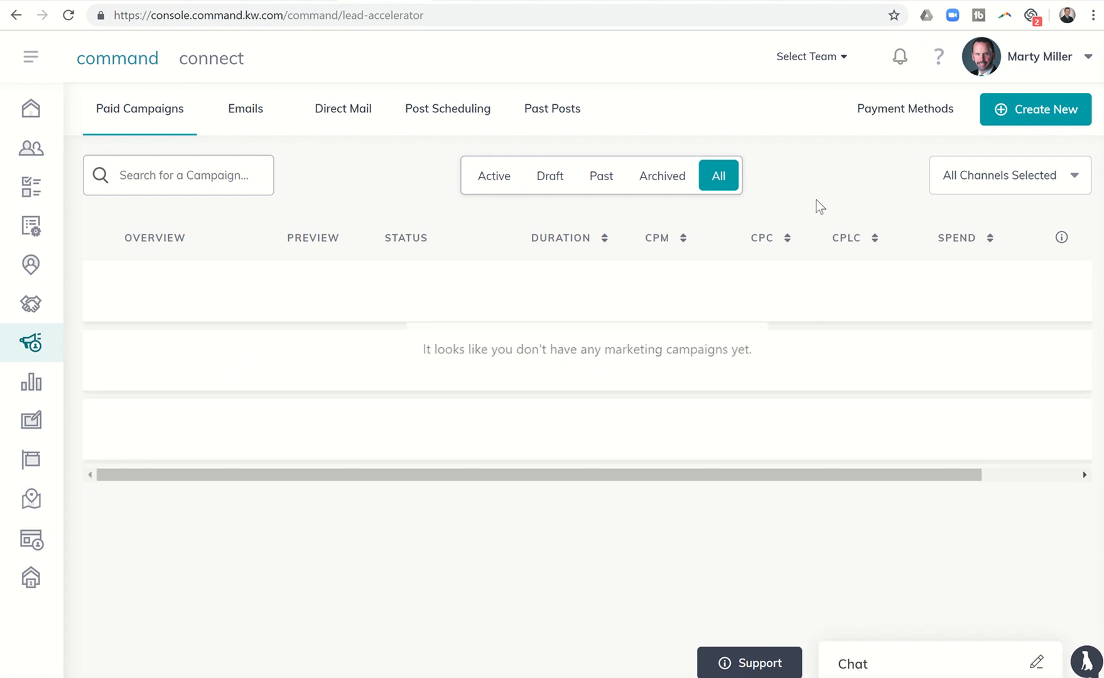
mouse_move(364, 266)
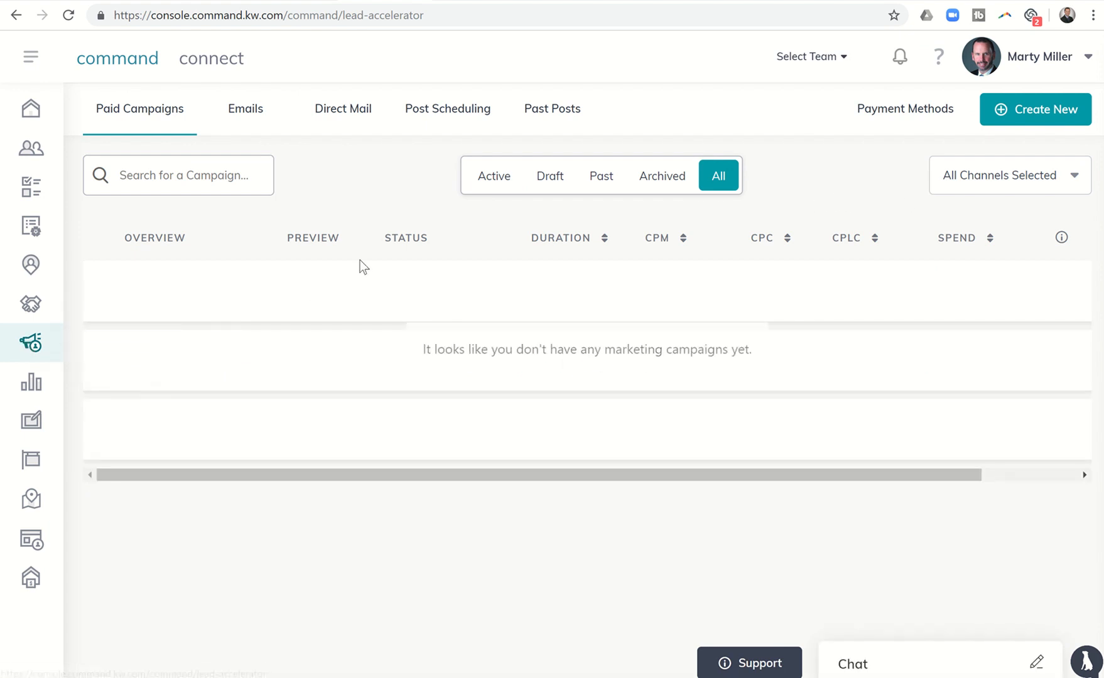
mouse_move(1052, 110)
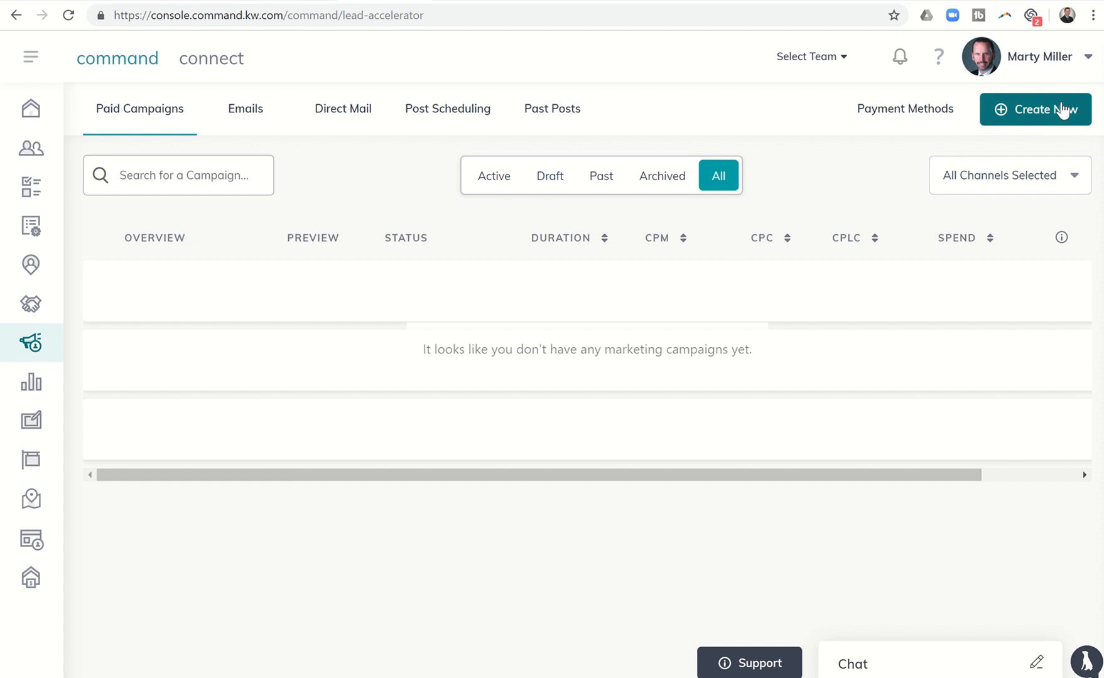
left_click(1035, 109)
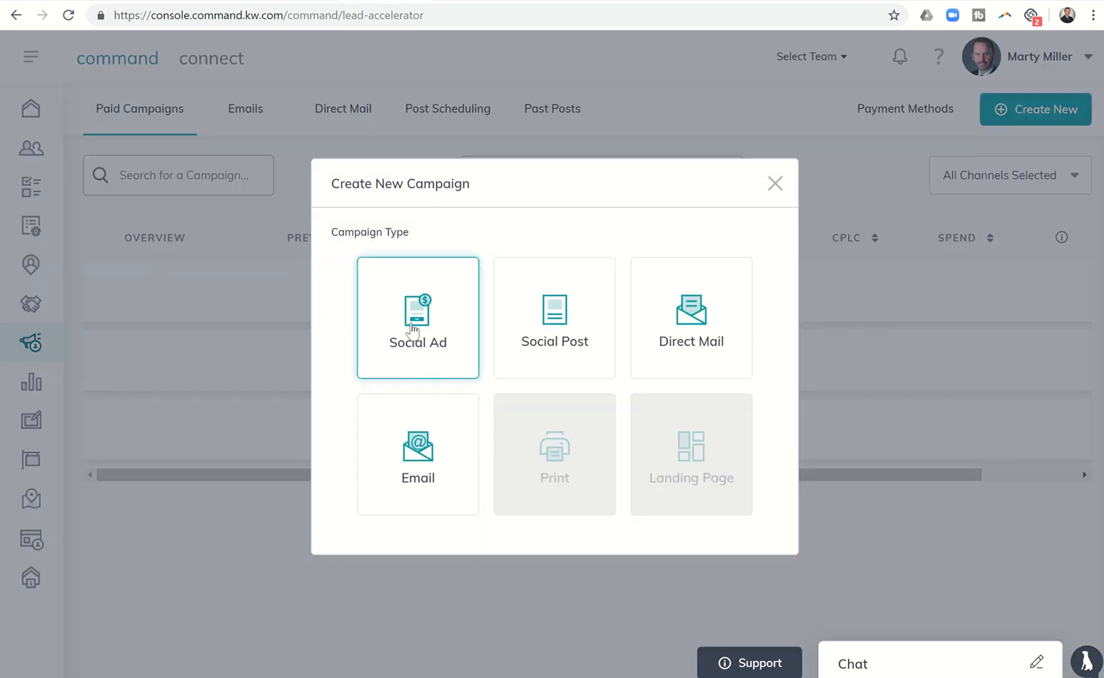
- Create a Social Ad named 'Test Campaign' on Facebook Ads and proceed to Configure Campaign
left_click(417, 318)
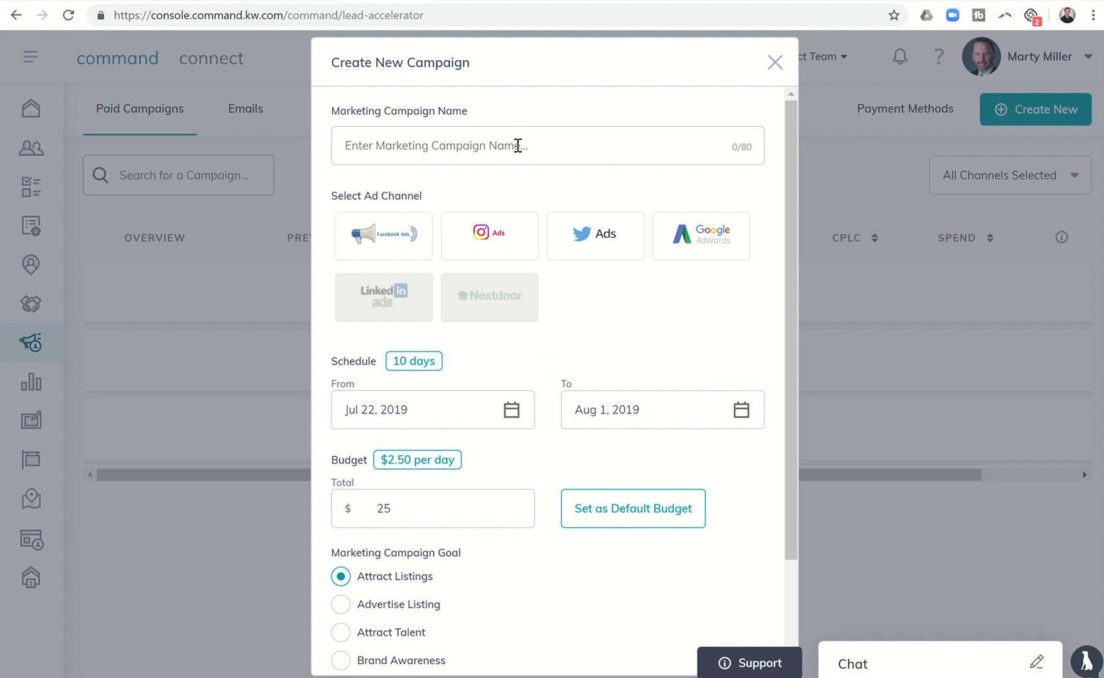
type("Test")
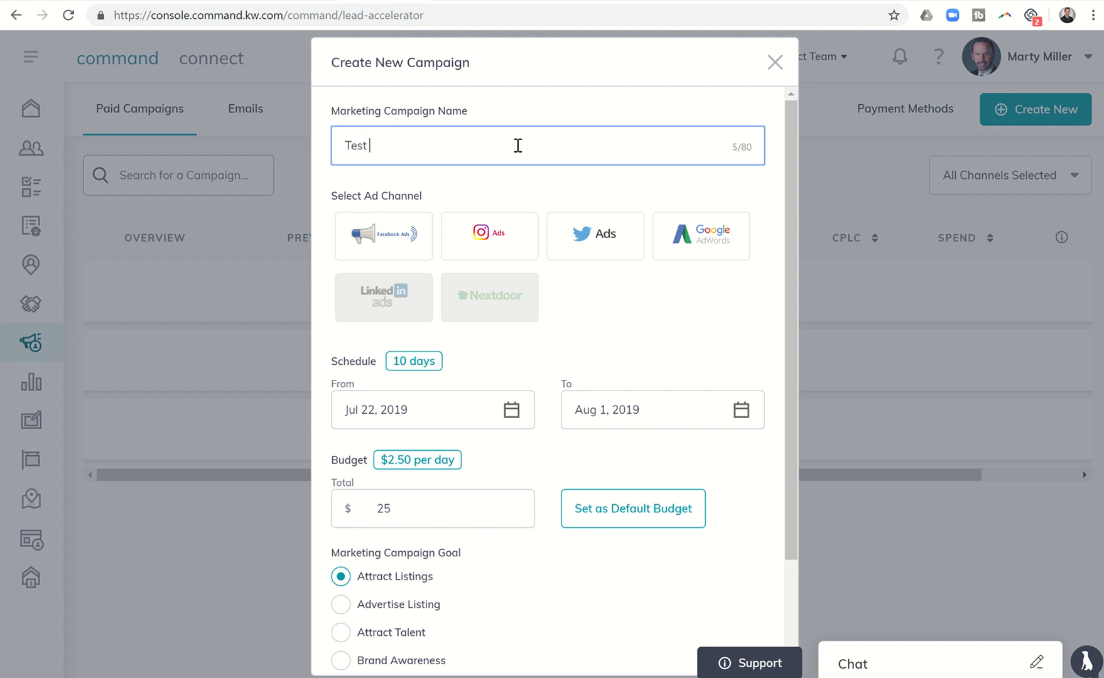
type("Campaign")
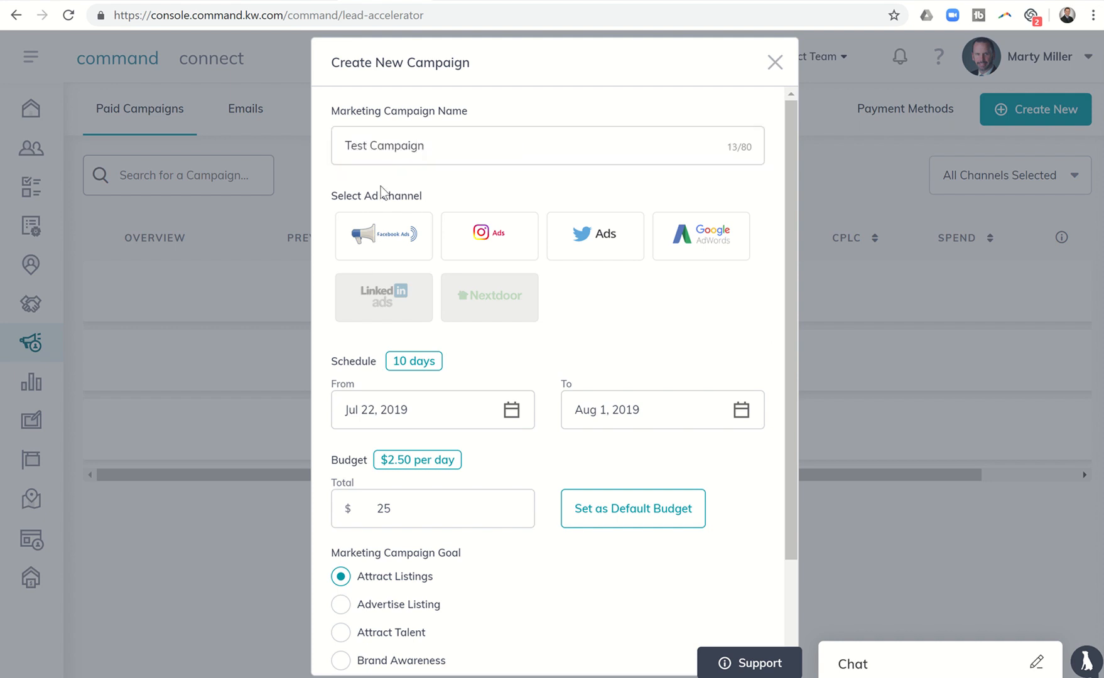
left_click(384, 236)
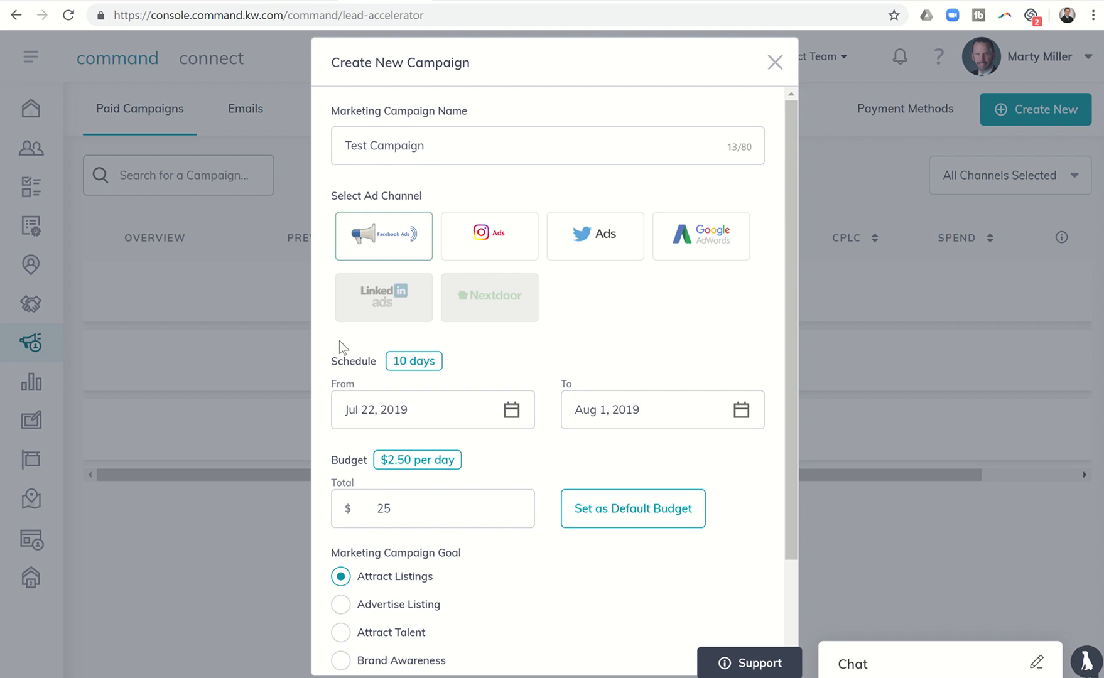
mouse_move(417, 414)
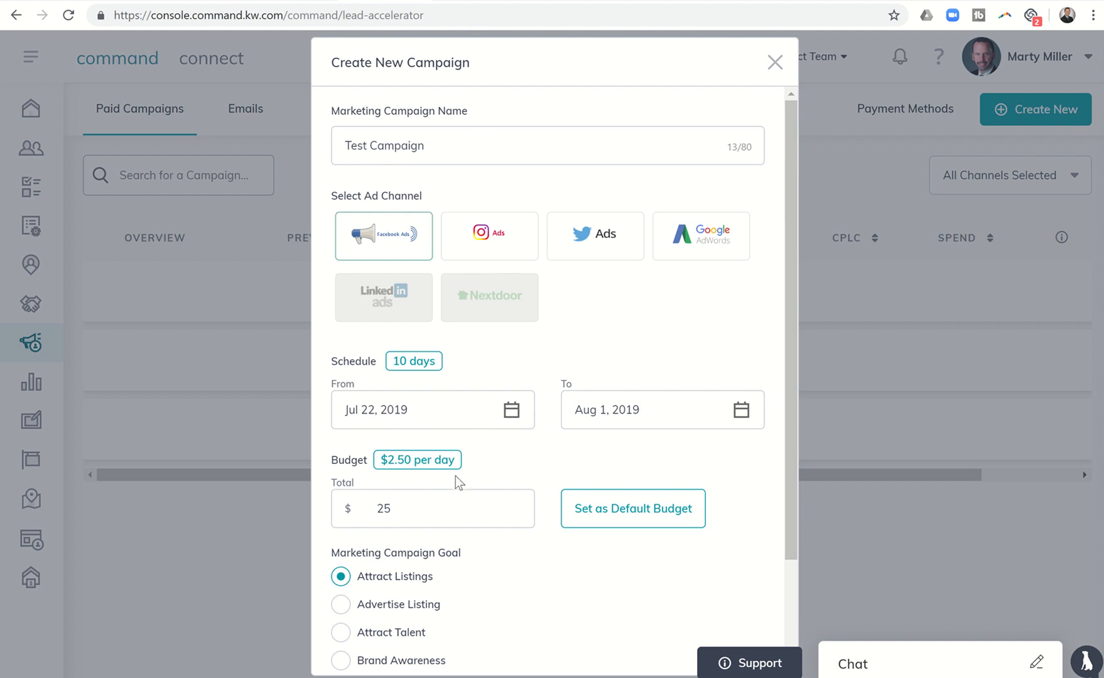
scroll("down", 3)
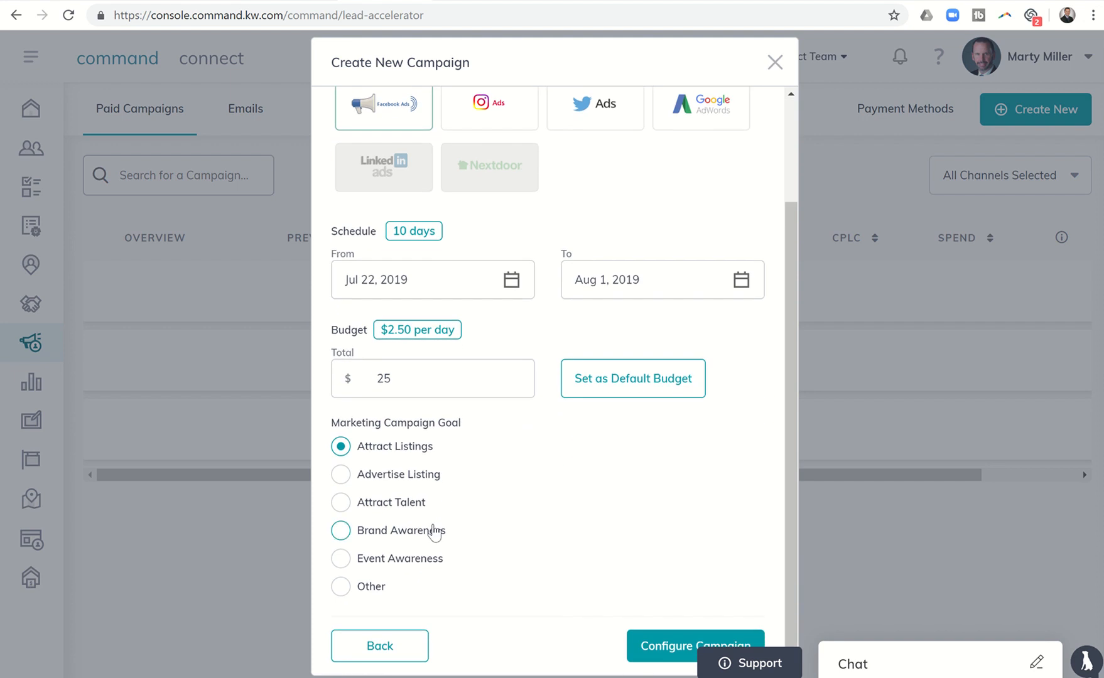
left_click(694, 645)
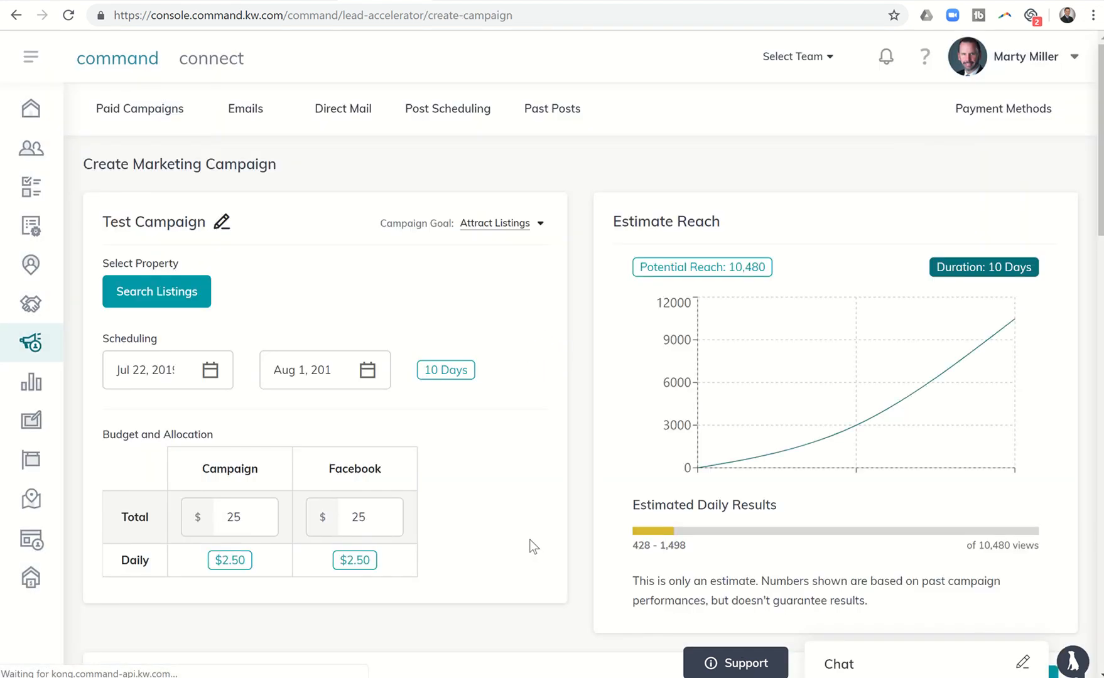
scroll("down", 3)
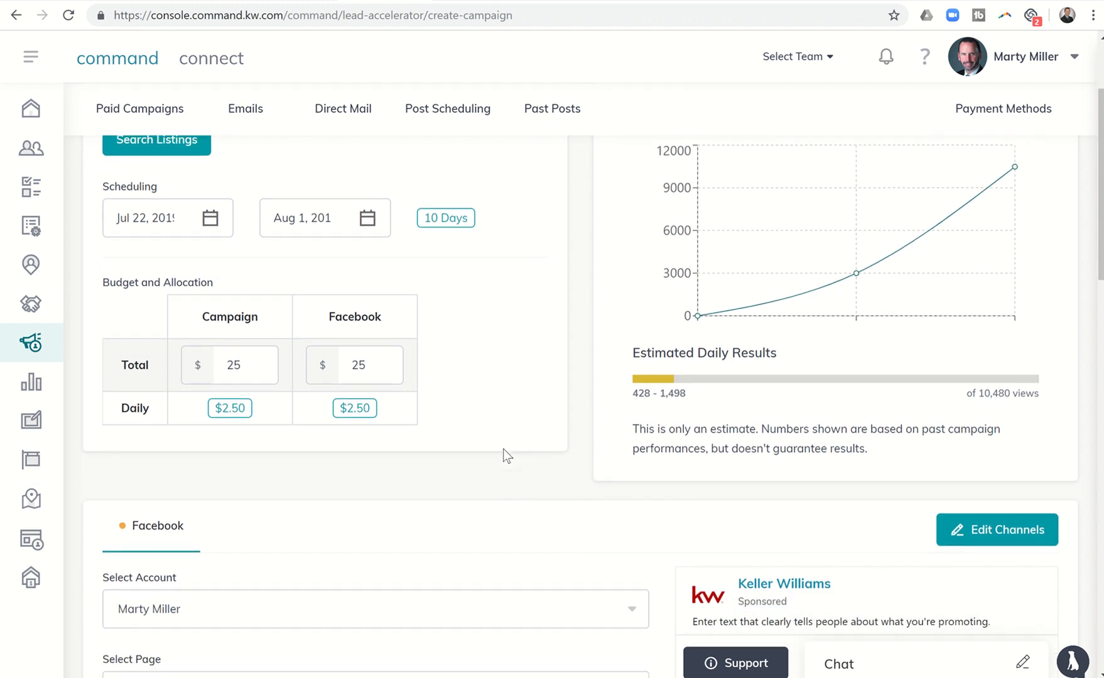
scroll("down", 3)
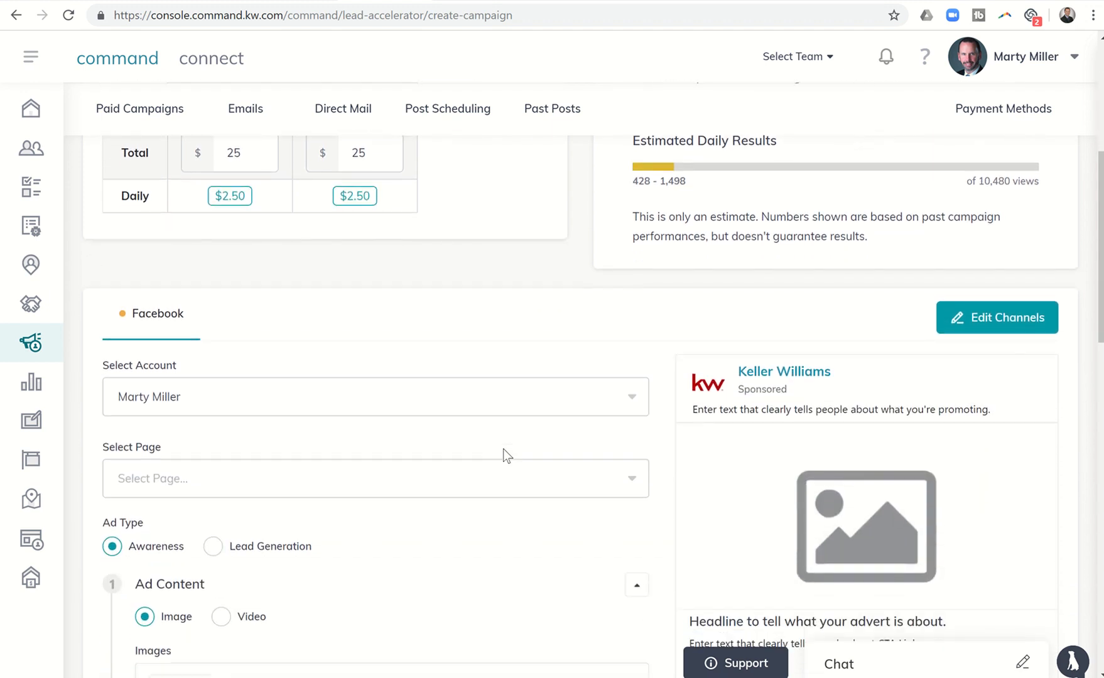
scroll("down", 3)
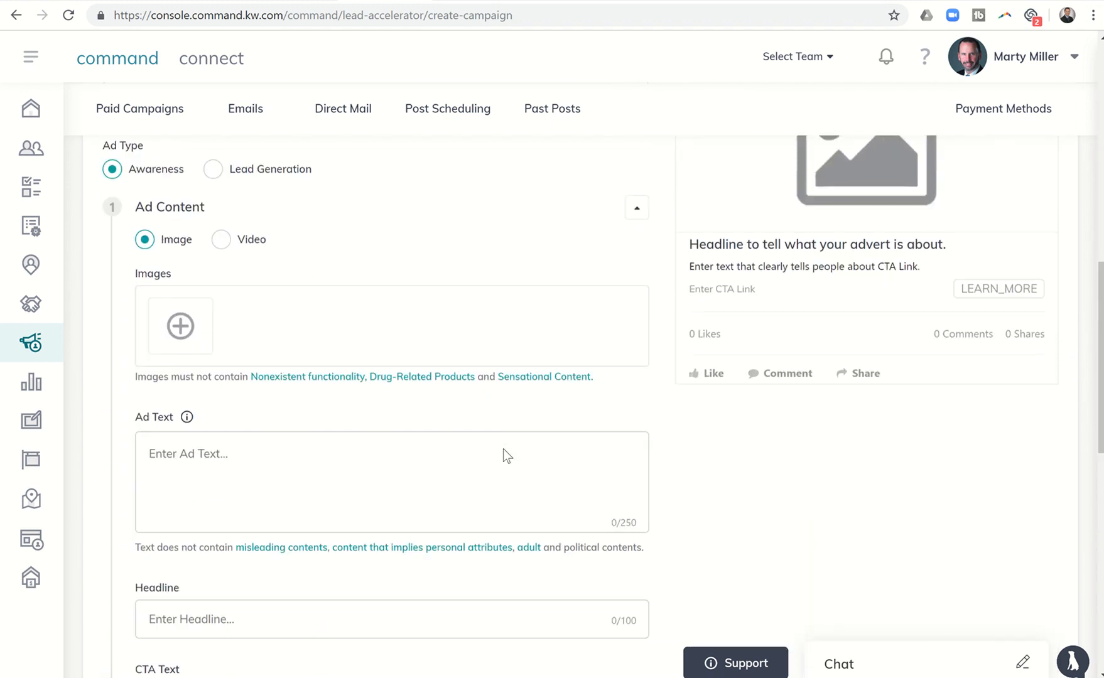
scroll("down", 3)
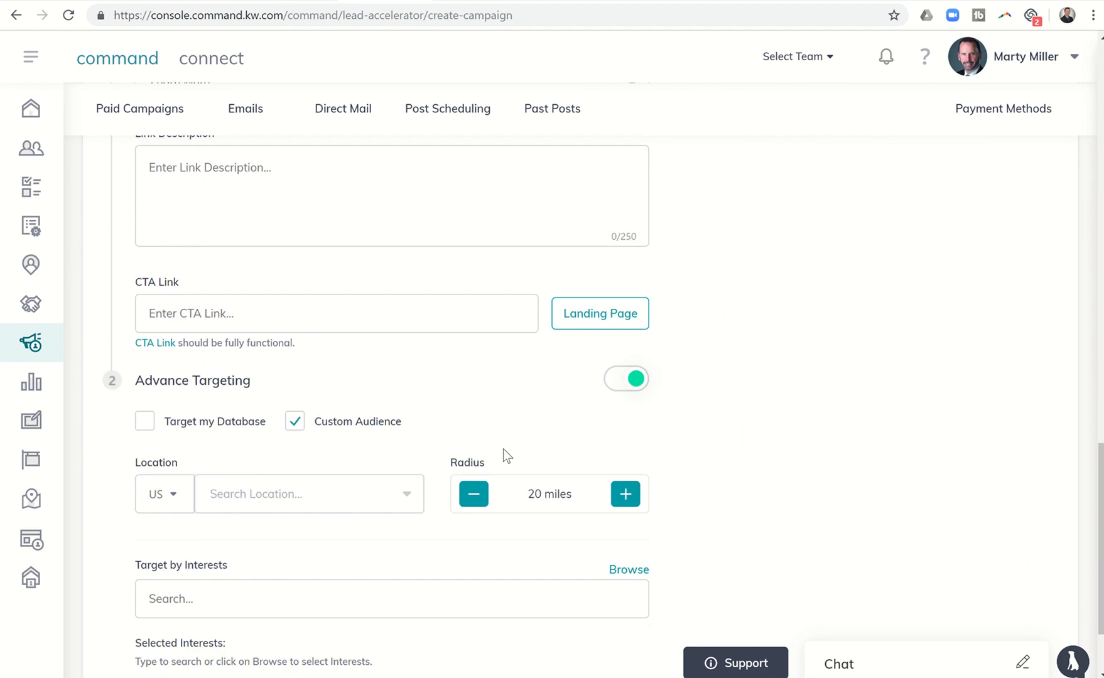
scroll("down", 3)
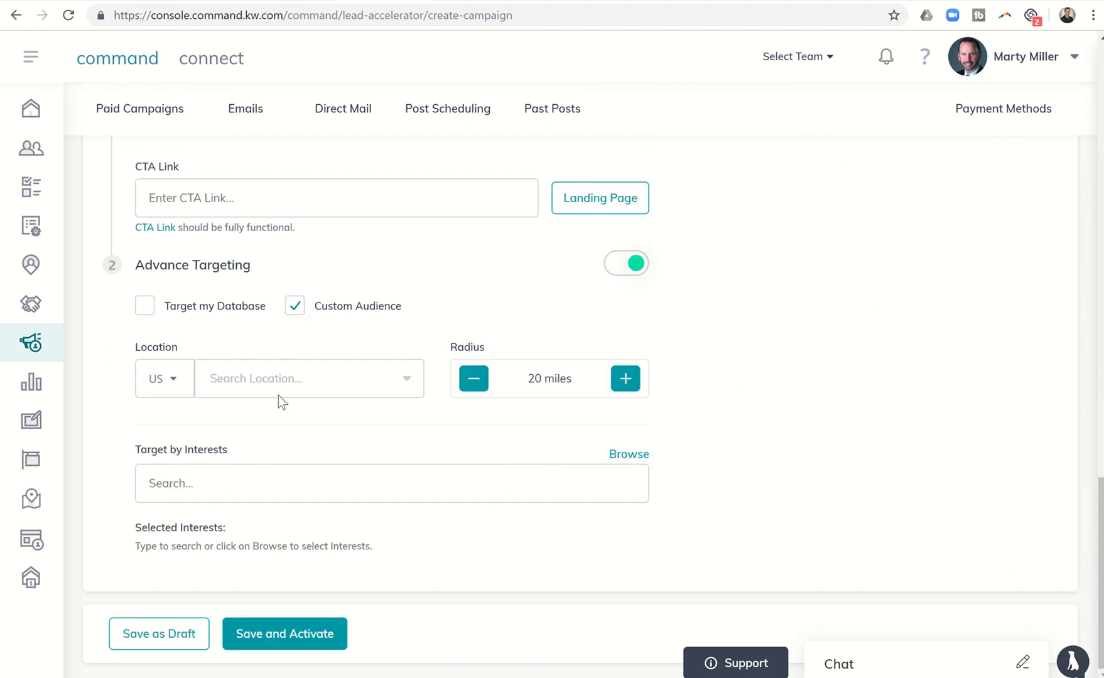
- Enable 'Target my Database' and disable 'Custom Audience' under Advance Targeting
left_click(145, 305)
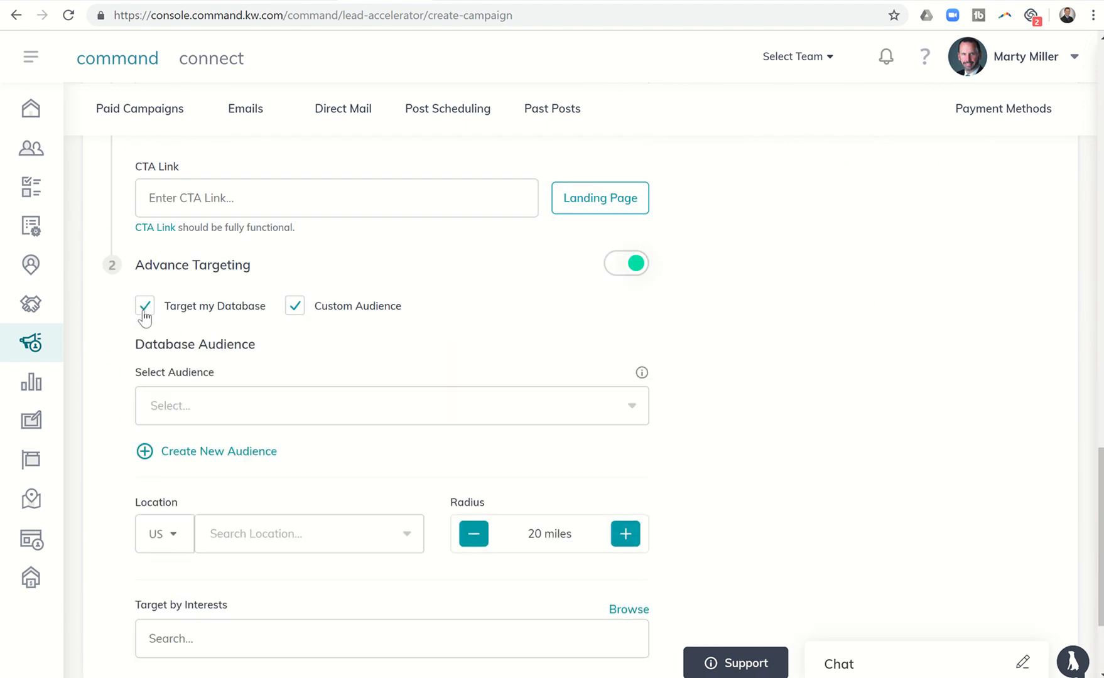
scroll("down", 3)
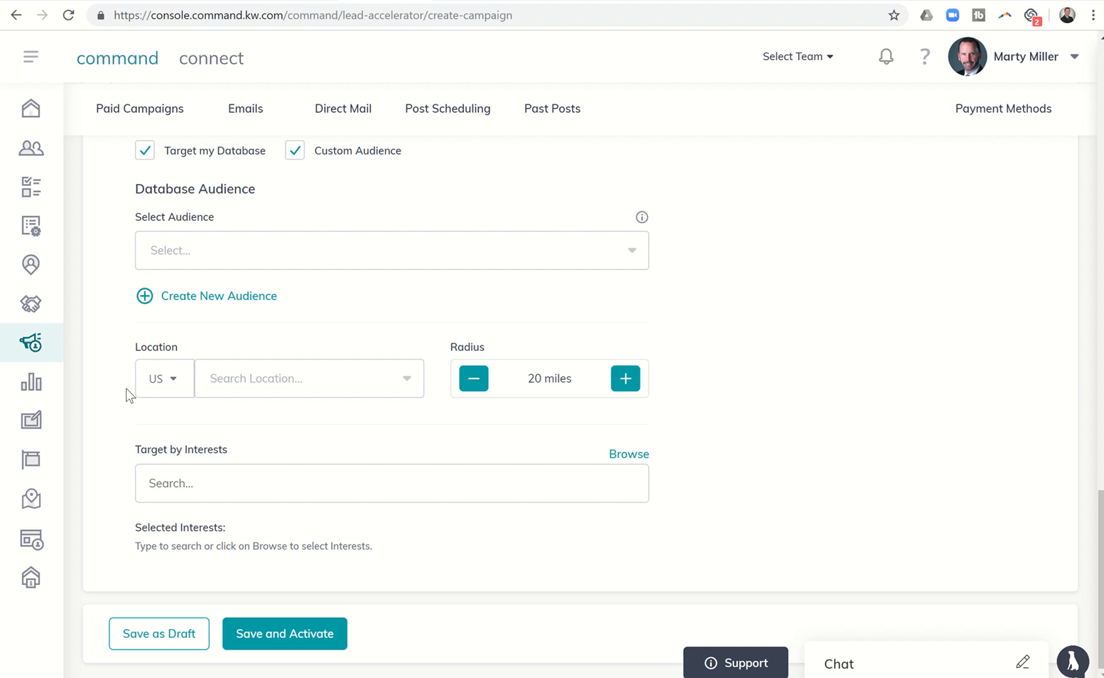
scroll("up", 3)
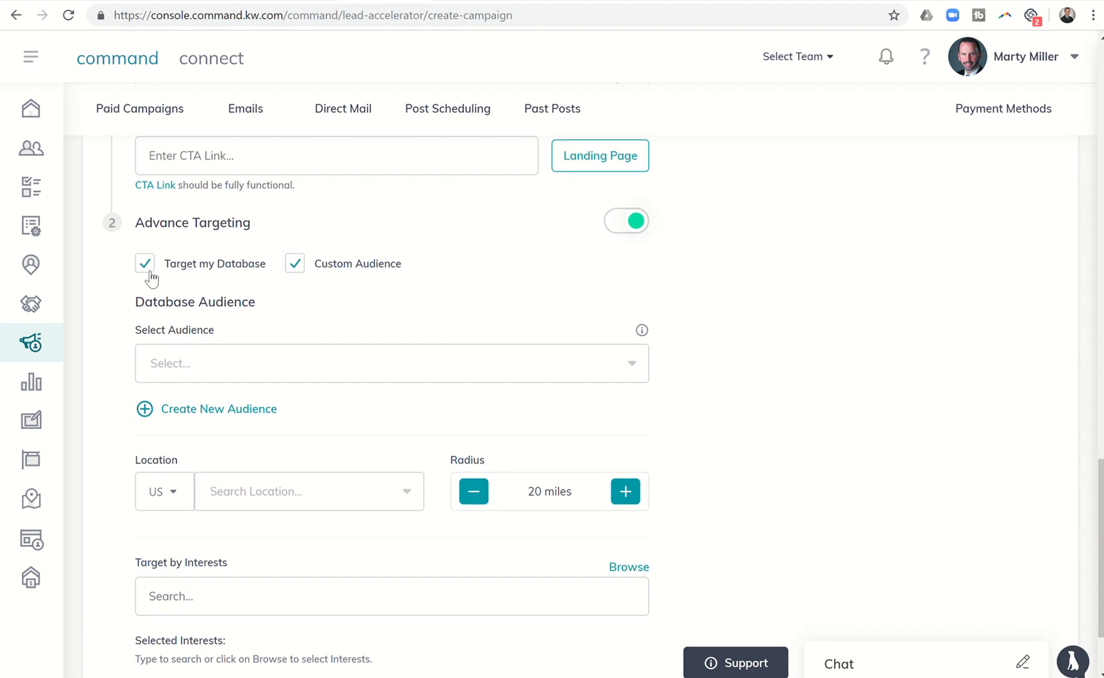
mouse_move(295, 271)
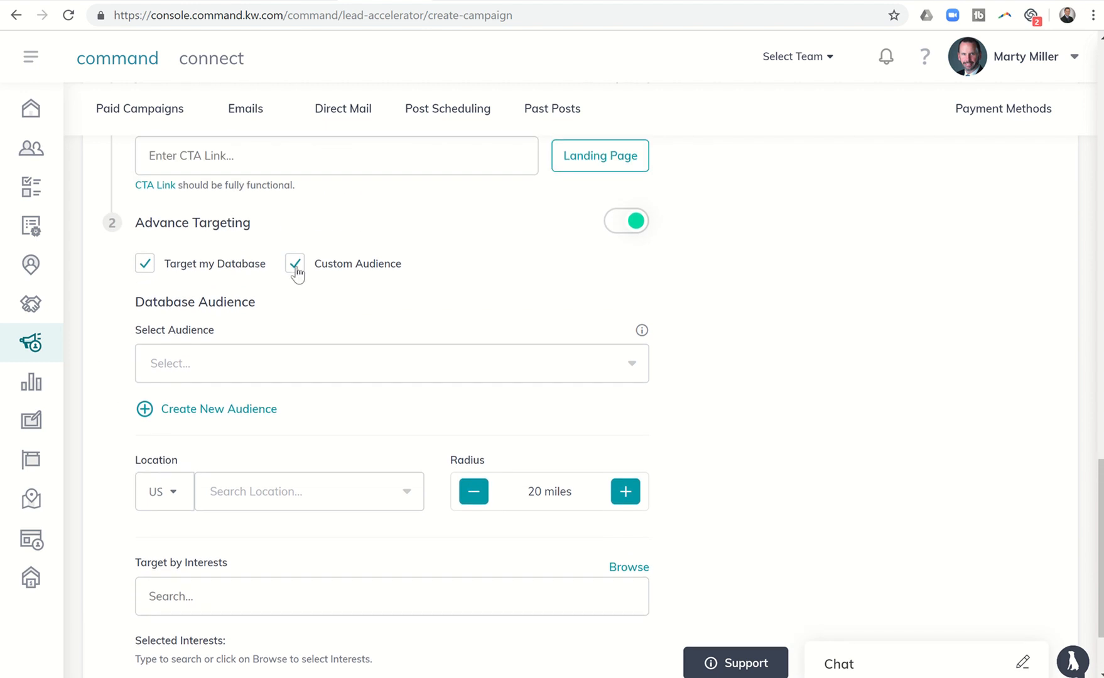
left_click(294, 263)
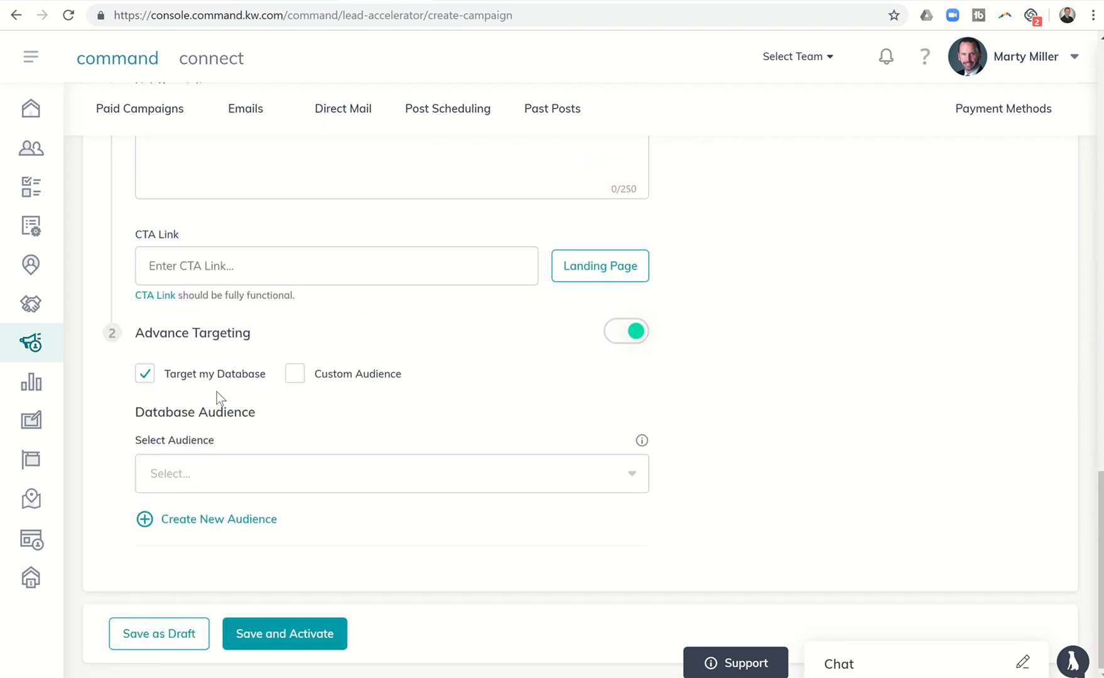
mouse_move(191, 403)
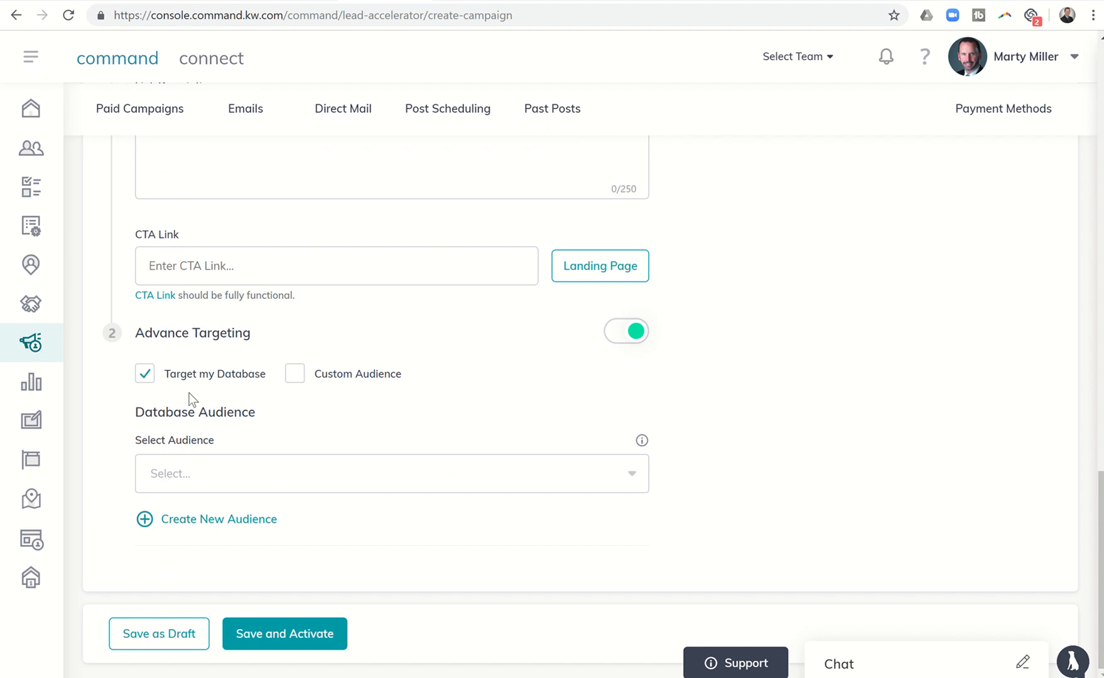
mouse_move(221, 406)
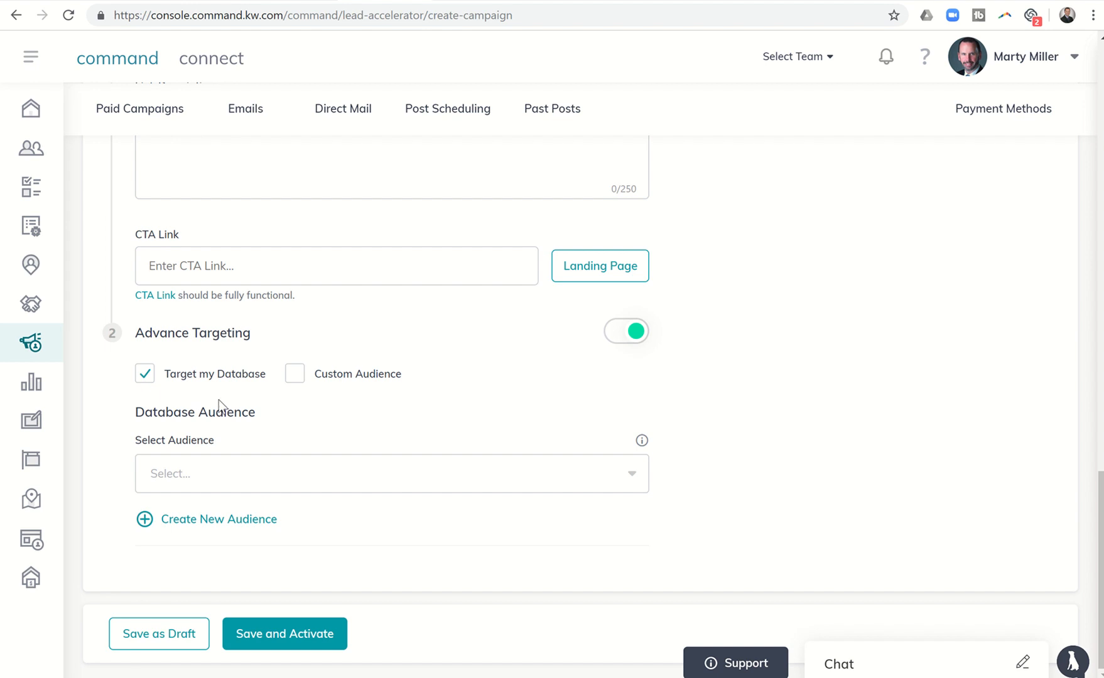
mouse_move(347, 432)
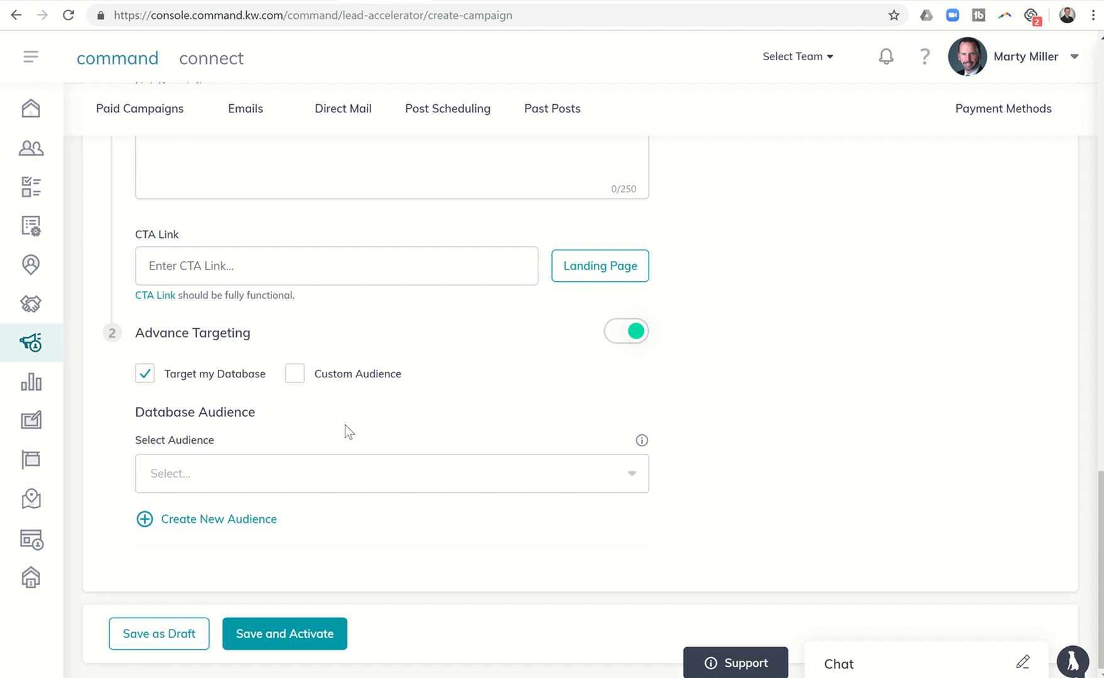
mouse_move(362, 433)
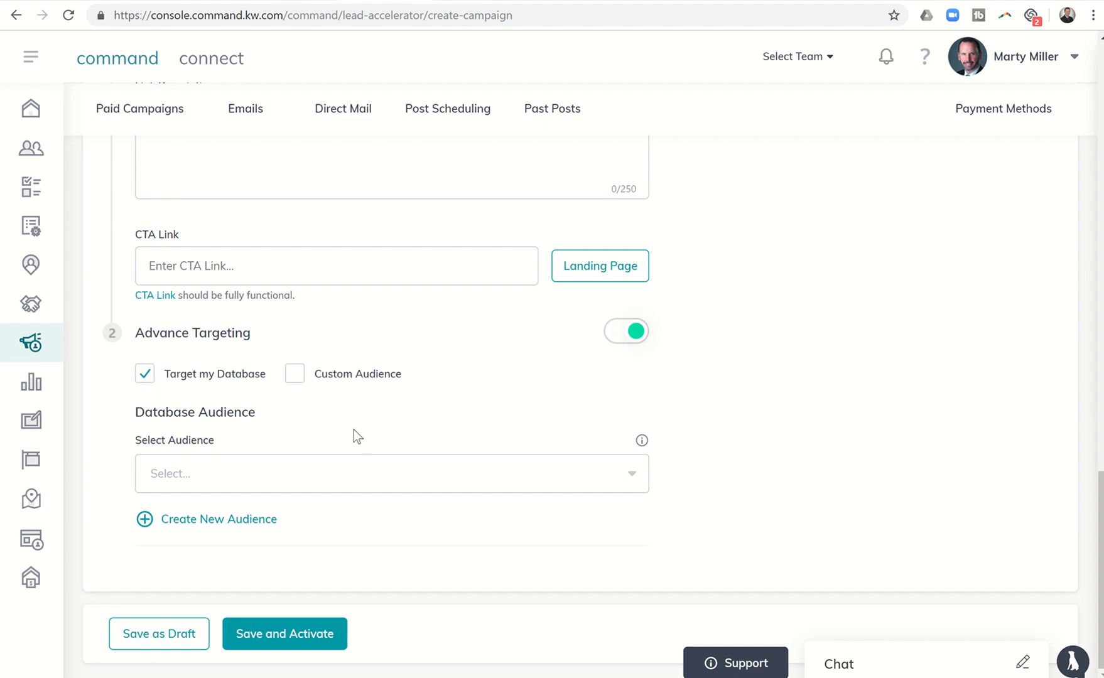
scroll("up", 3)
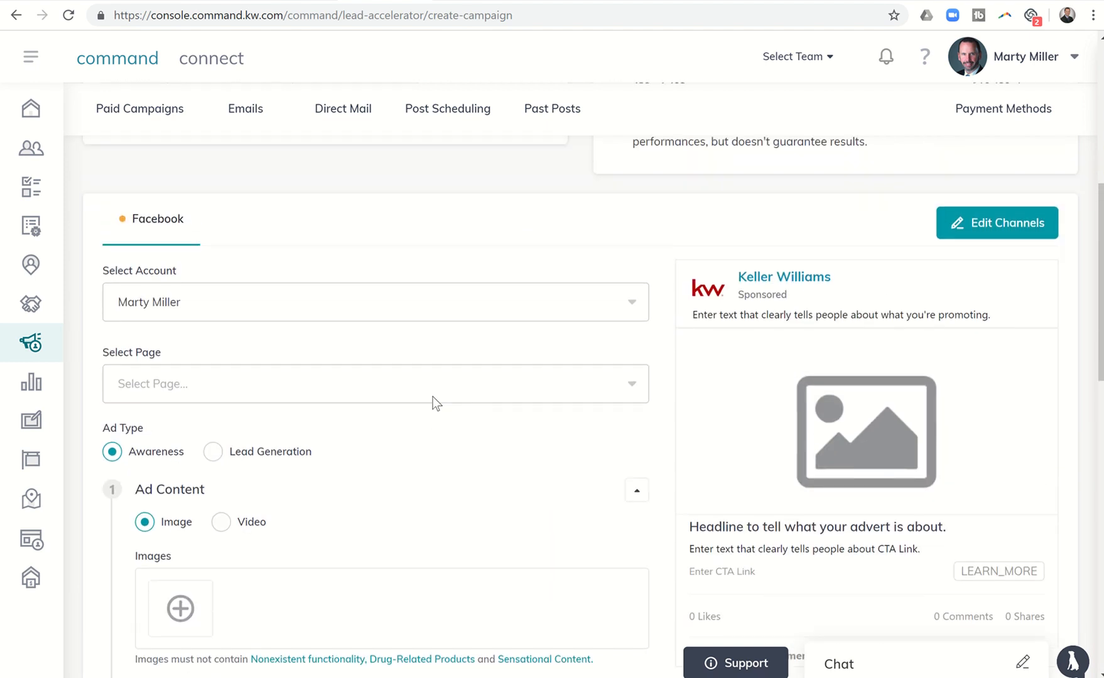
scroll("down", 3)
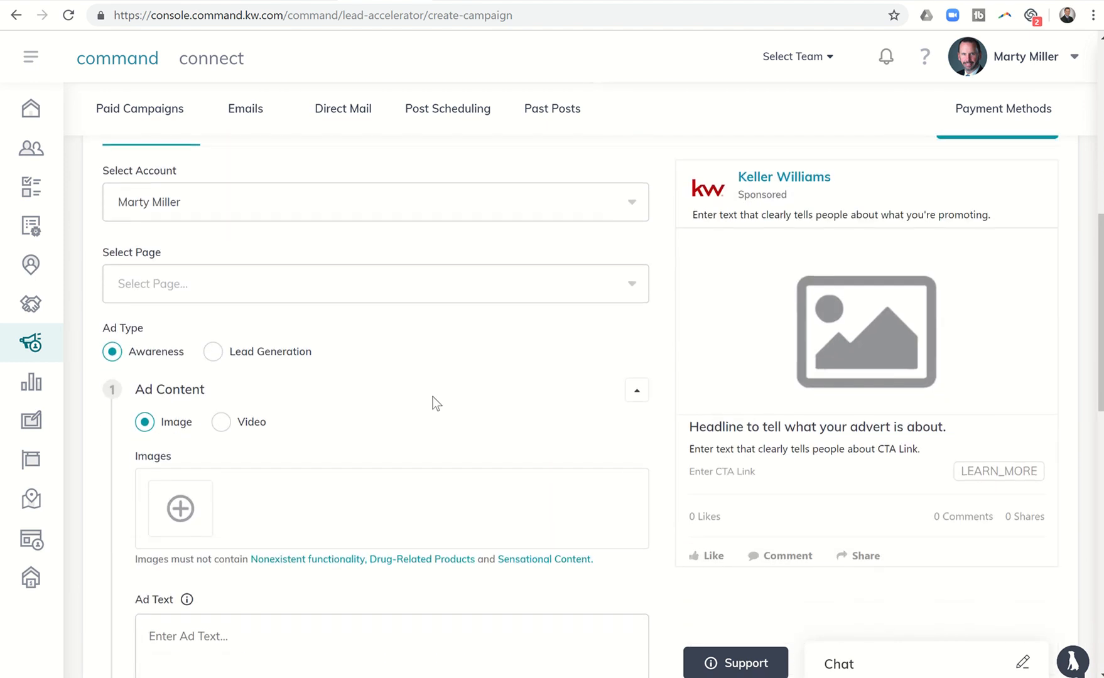
scroll("down", 3)
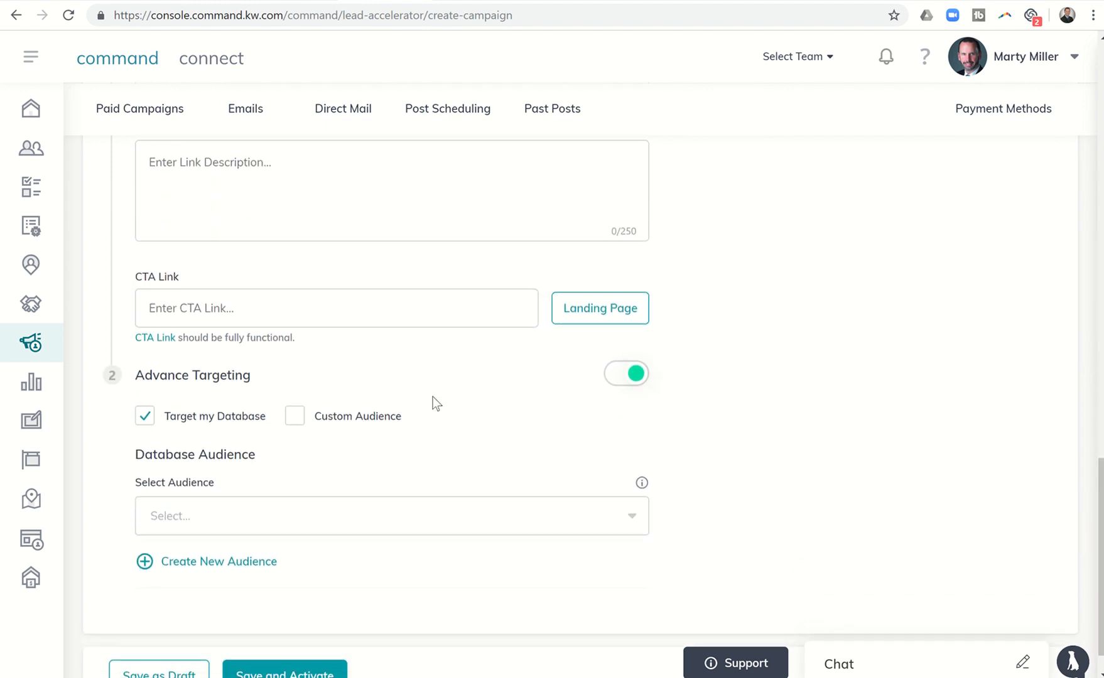
mouse_move(188, 435)
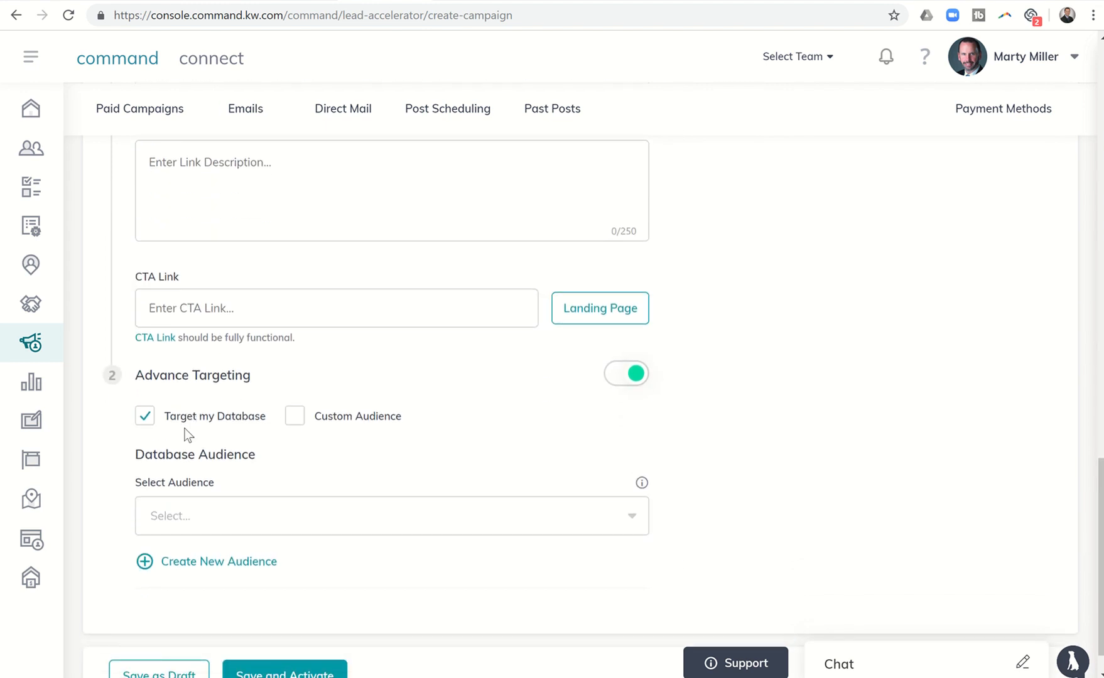
mouse_move(326, 447)
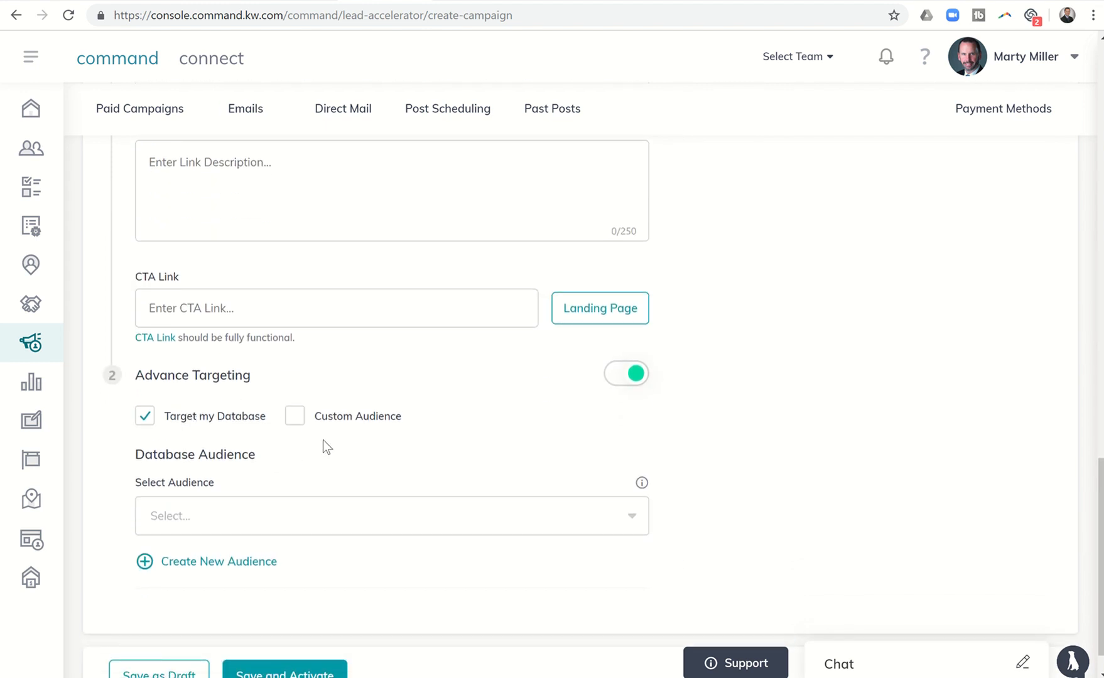
mouse_move(356, 431)
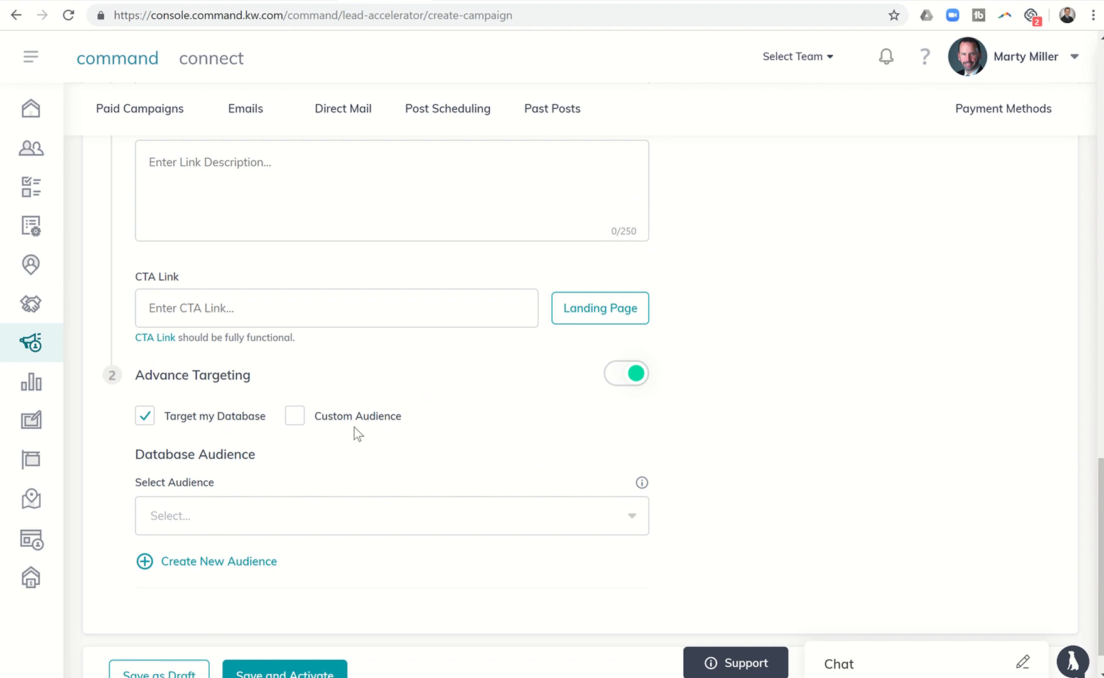
mouse_move(388, 432)
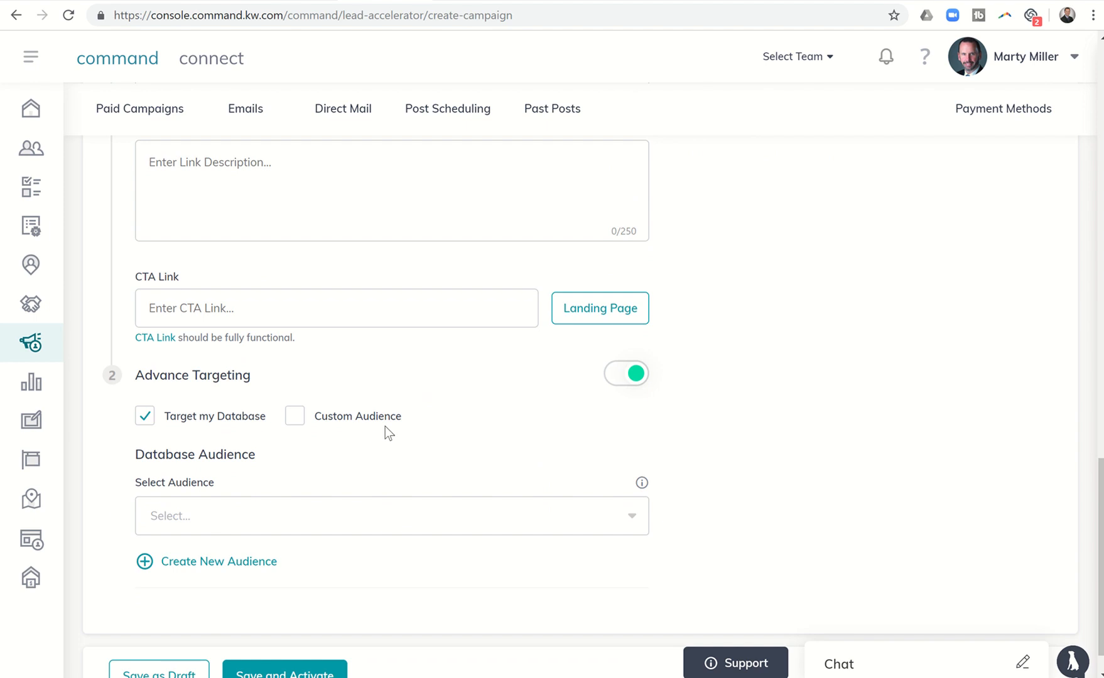